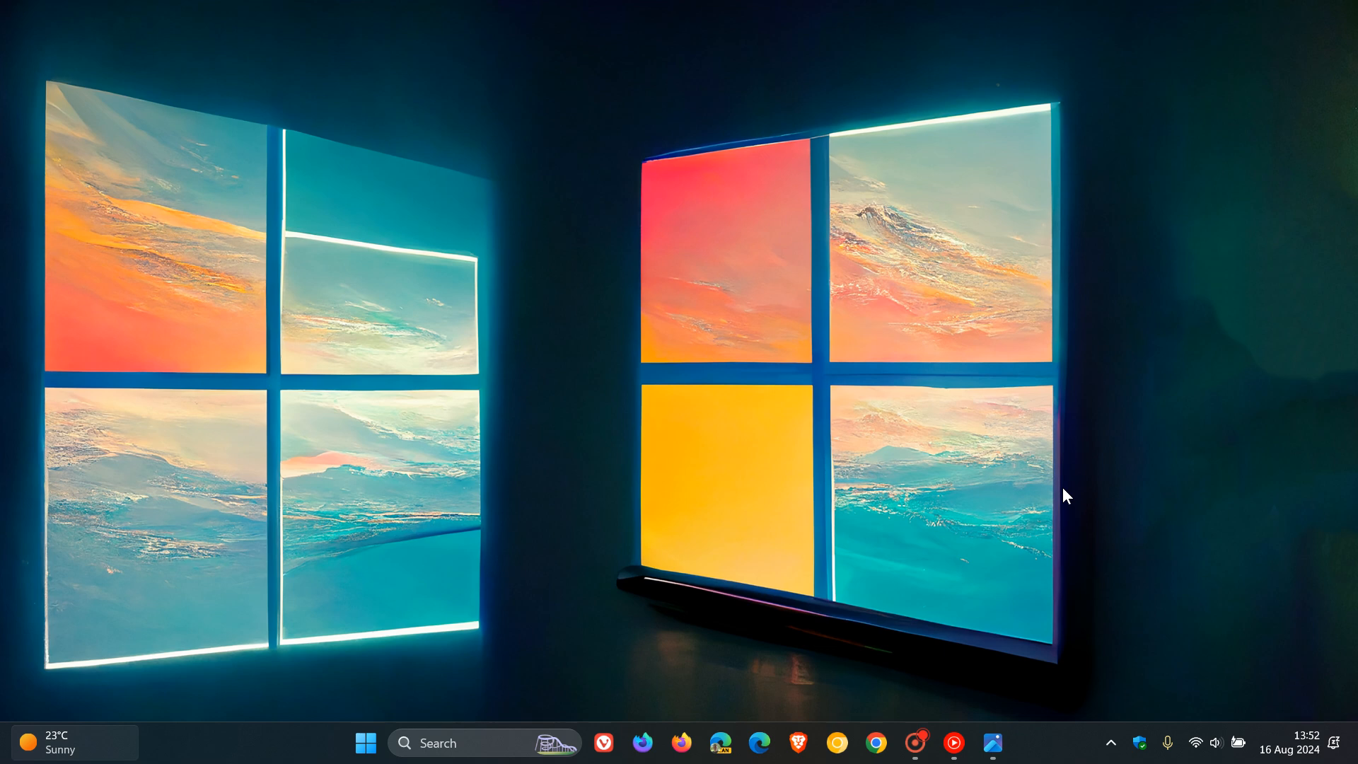
pyautogui.moveTo(1016, 698)
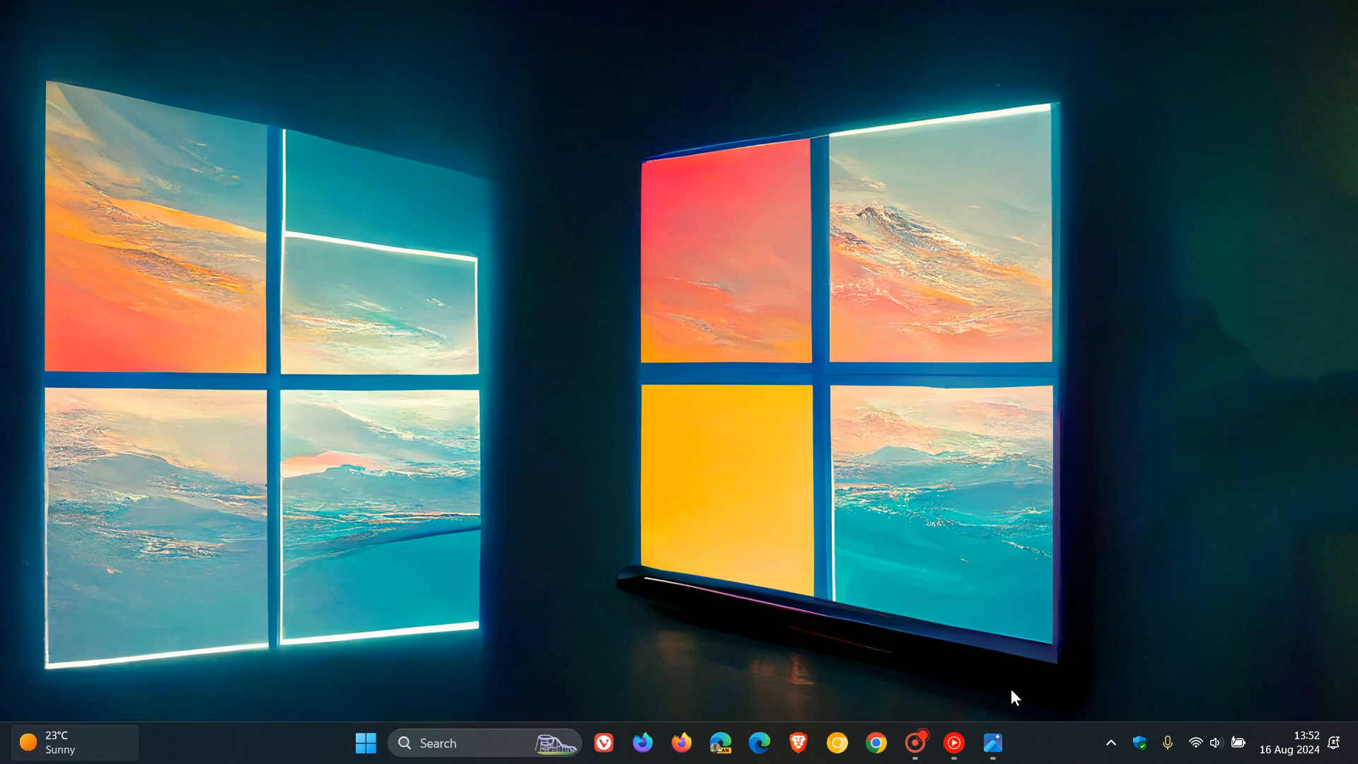
# Step: Show the Energy recommendations screenshot (2.jpg) full screen with the HDR entry boxed in red
pyautogui.click(993, 743)
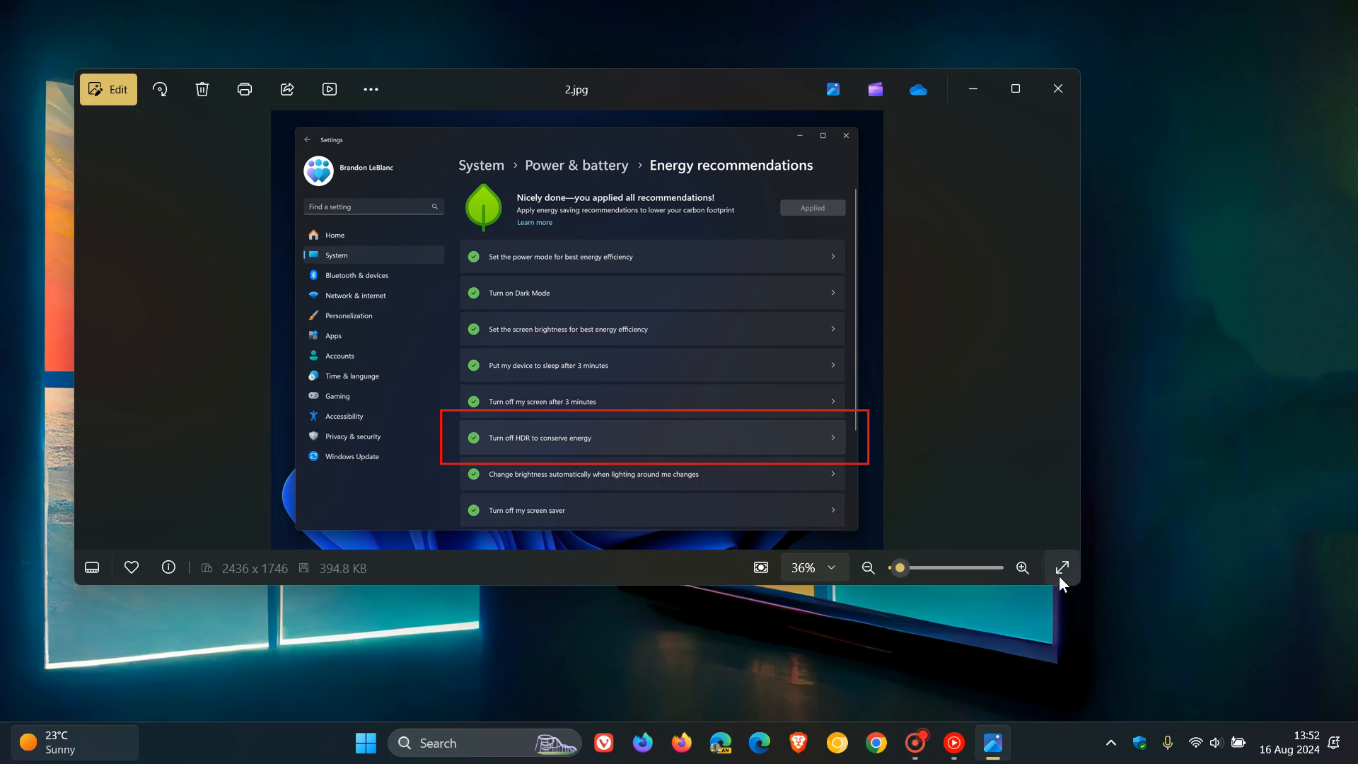
pyautogui.click(1061, 569)
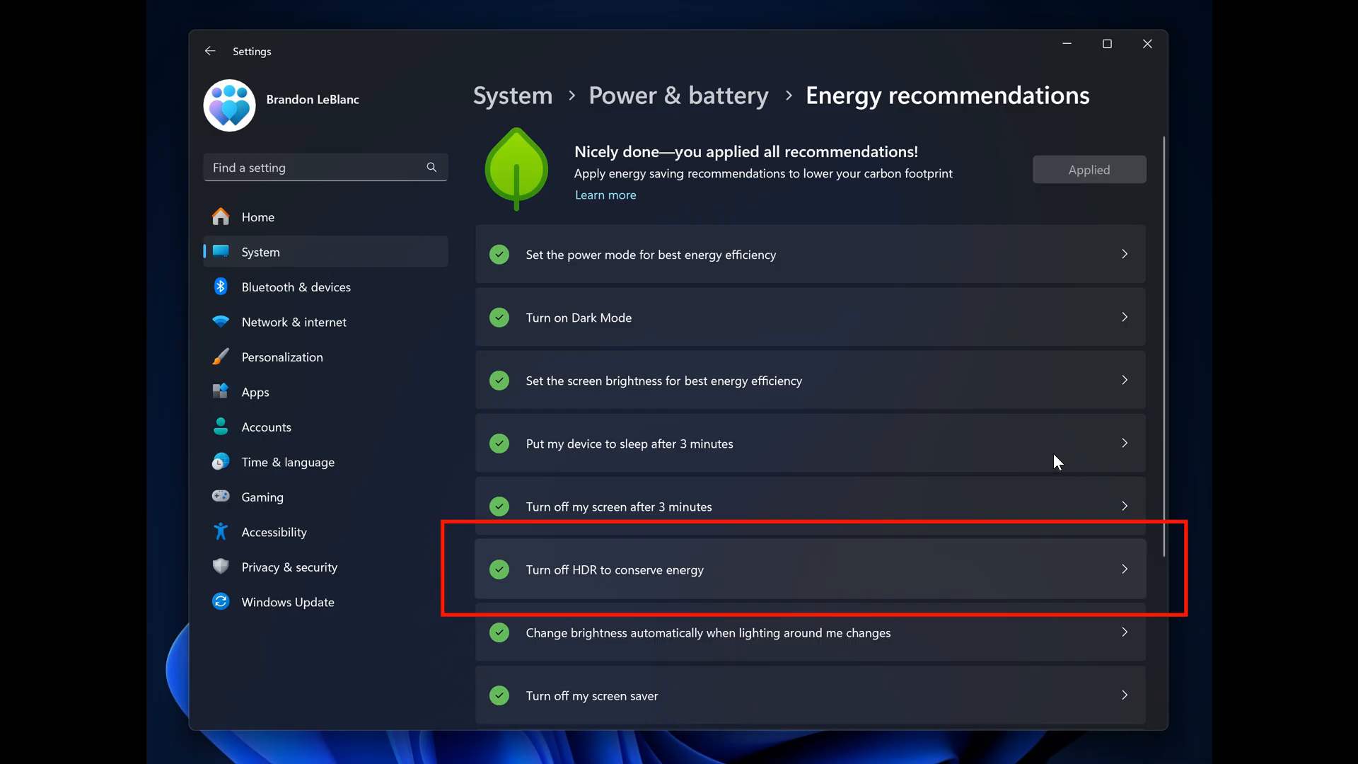
pyautogui.moveTo(763, 582)
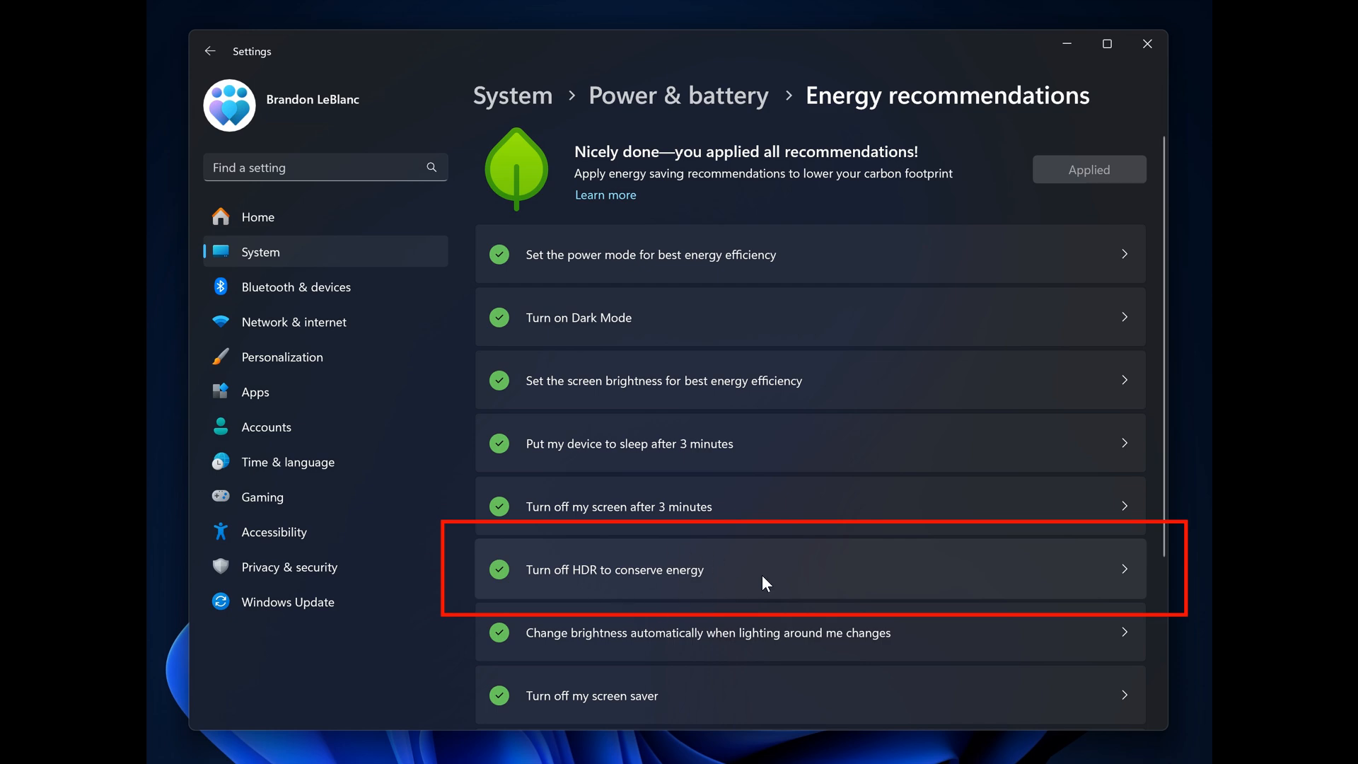
pyautogui.moveTo(778, 560)
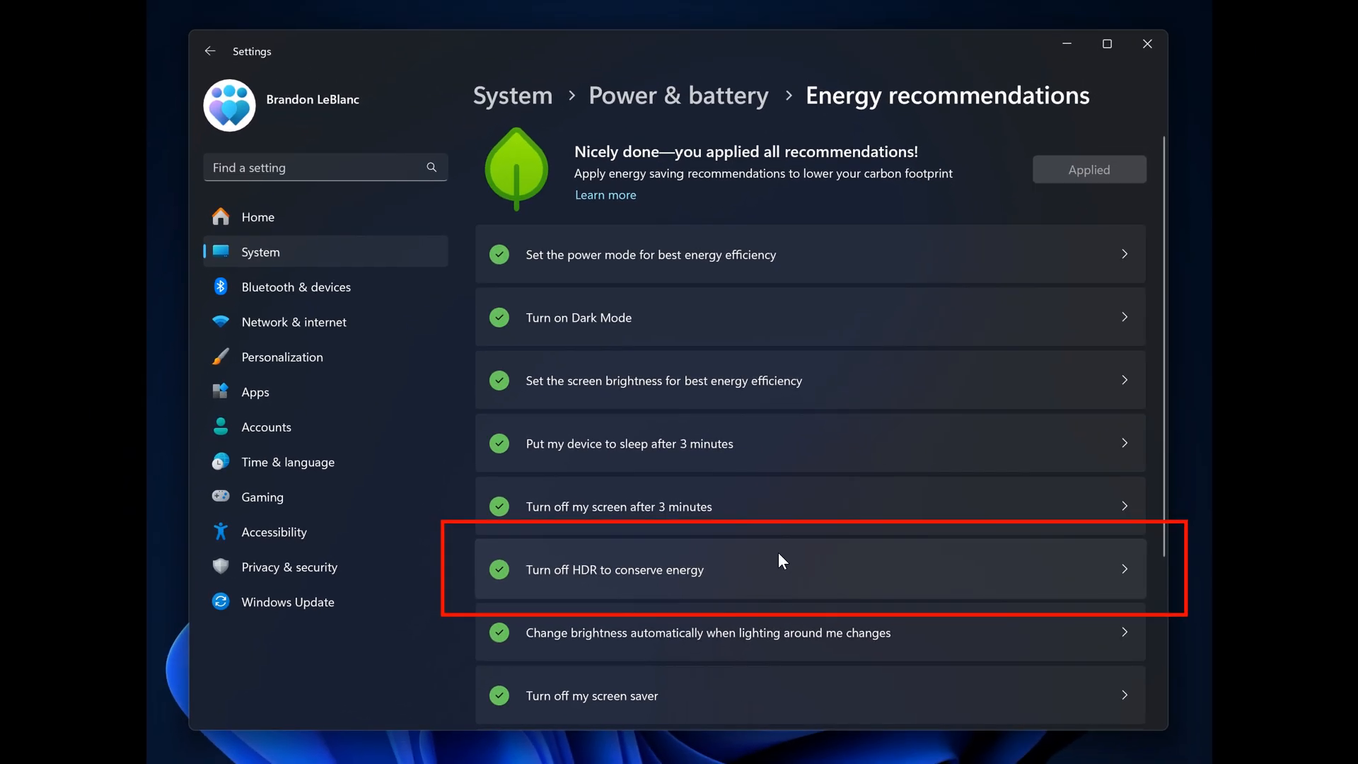
pyautogui.moveTo(747, 135)
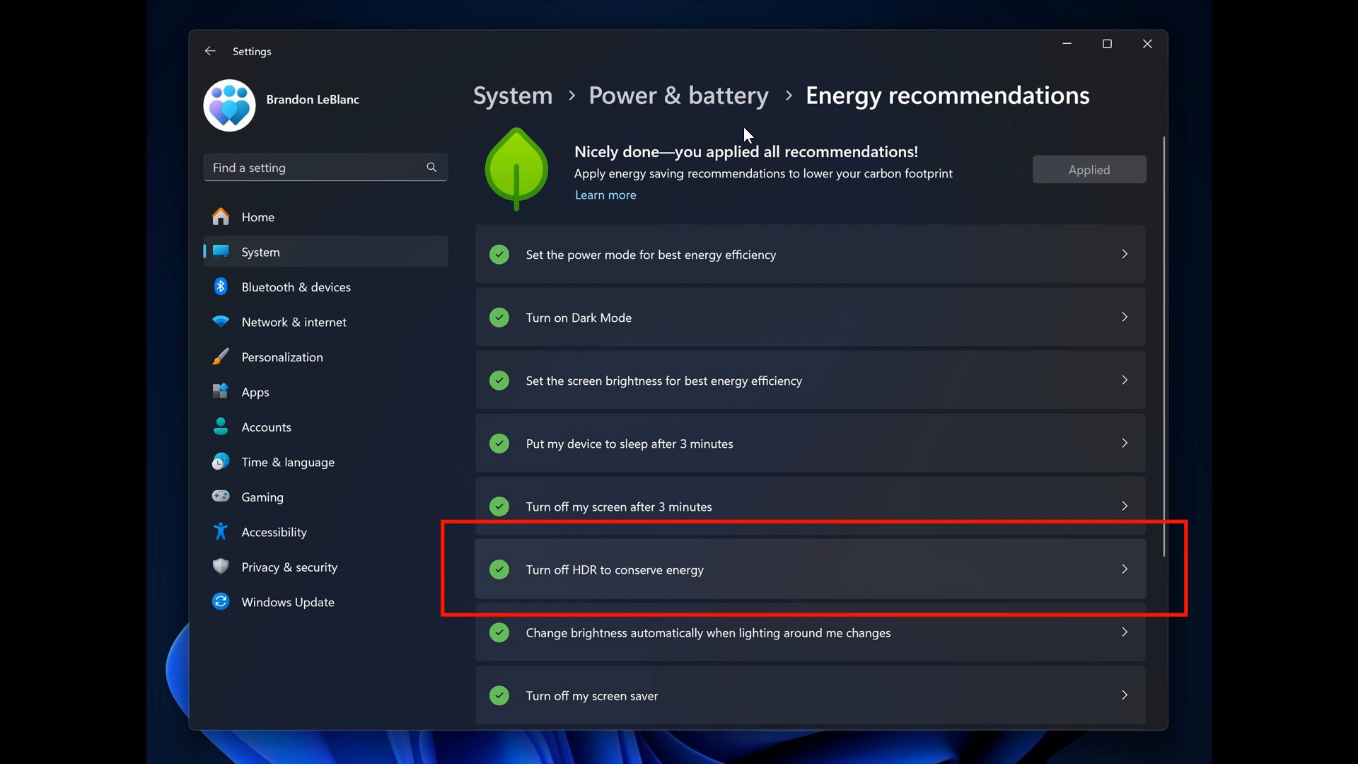
pyautogui.moveTo(921, 480)
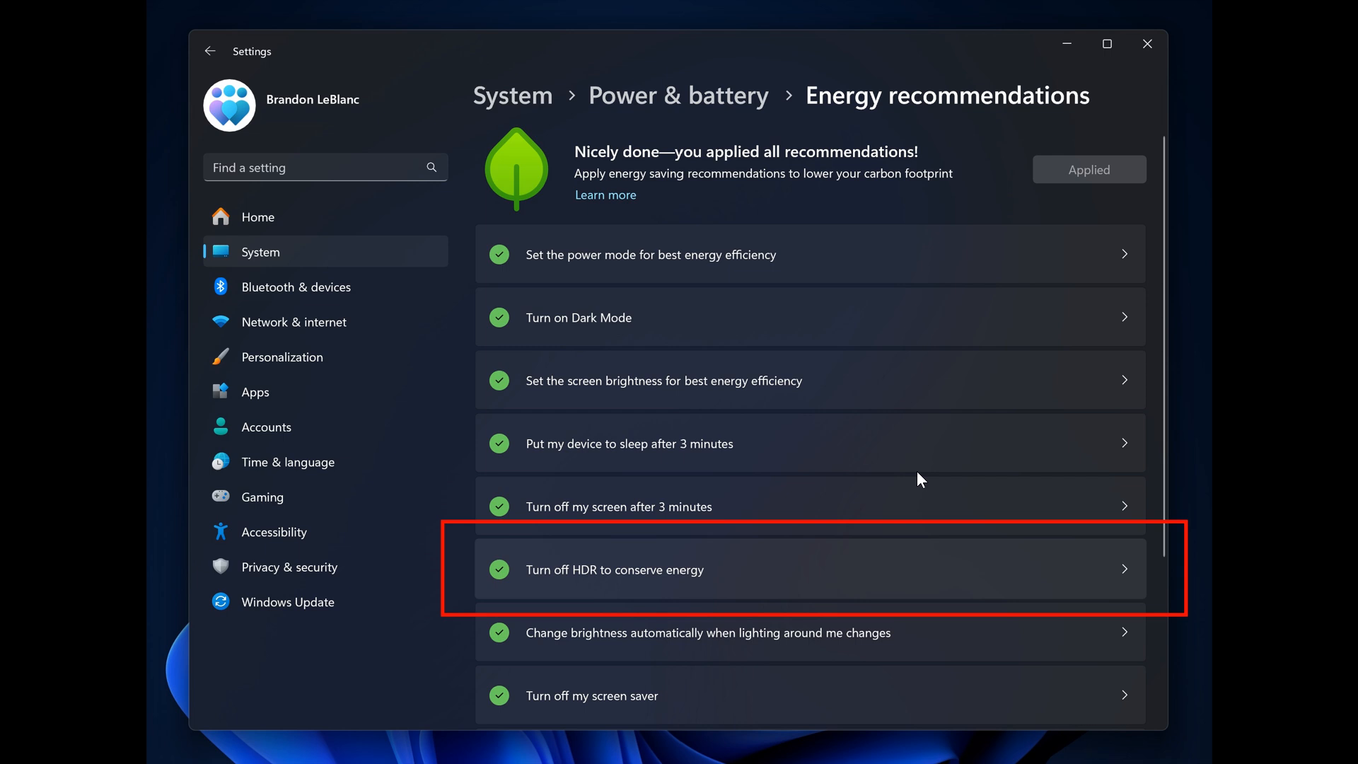
pyautogui.moveTo(782, 588)
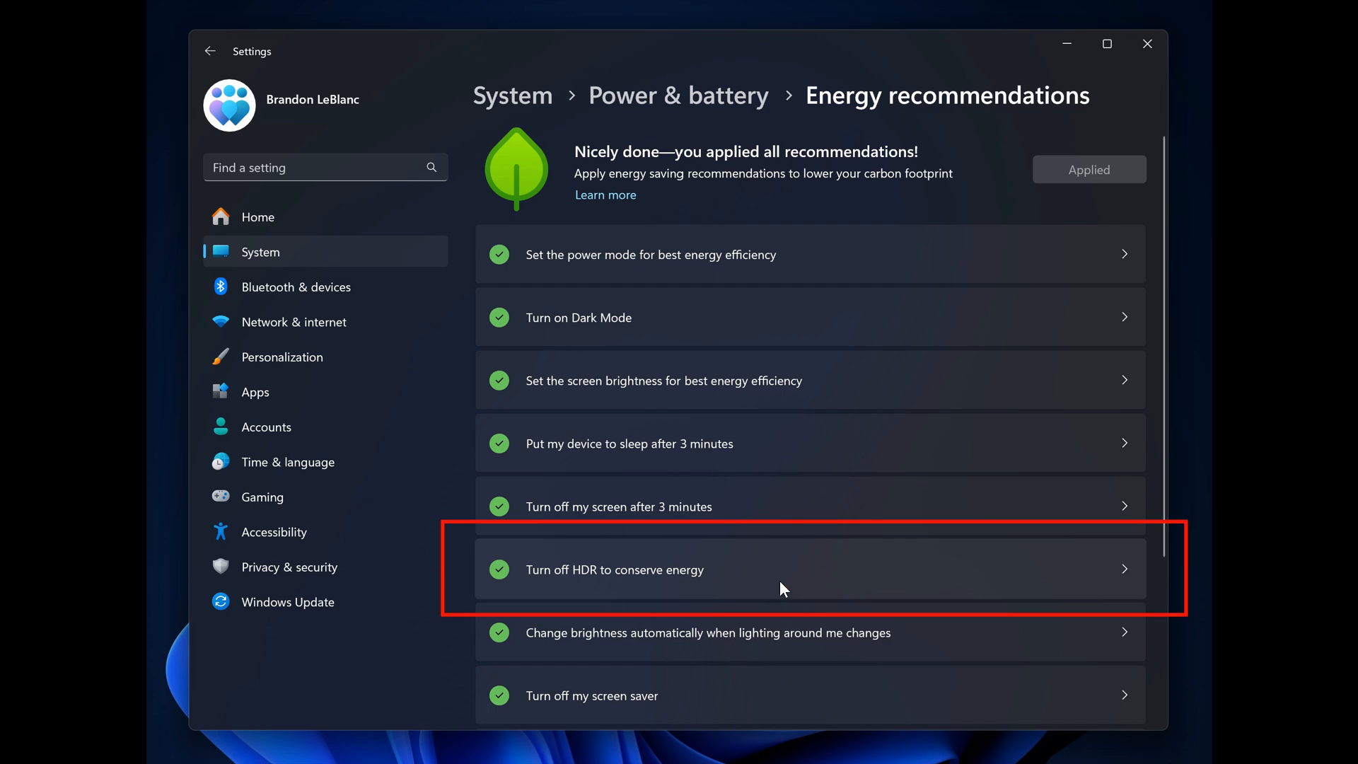
pyautogui.moveTo(918, 576)
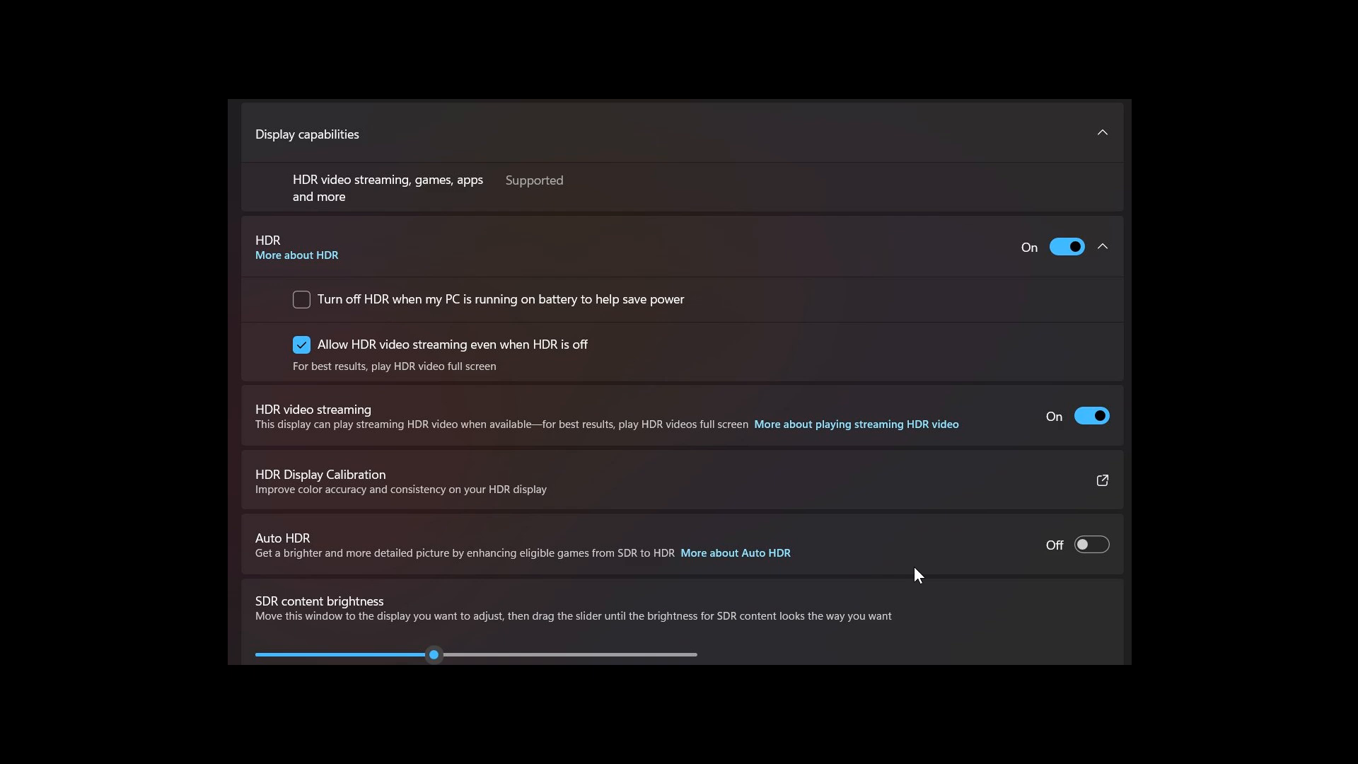
pyautogui.moveTo(554, 450)
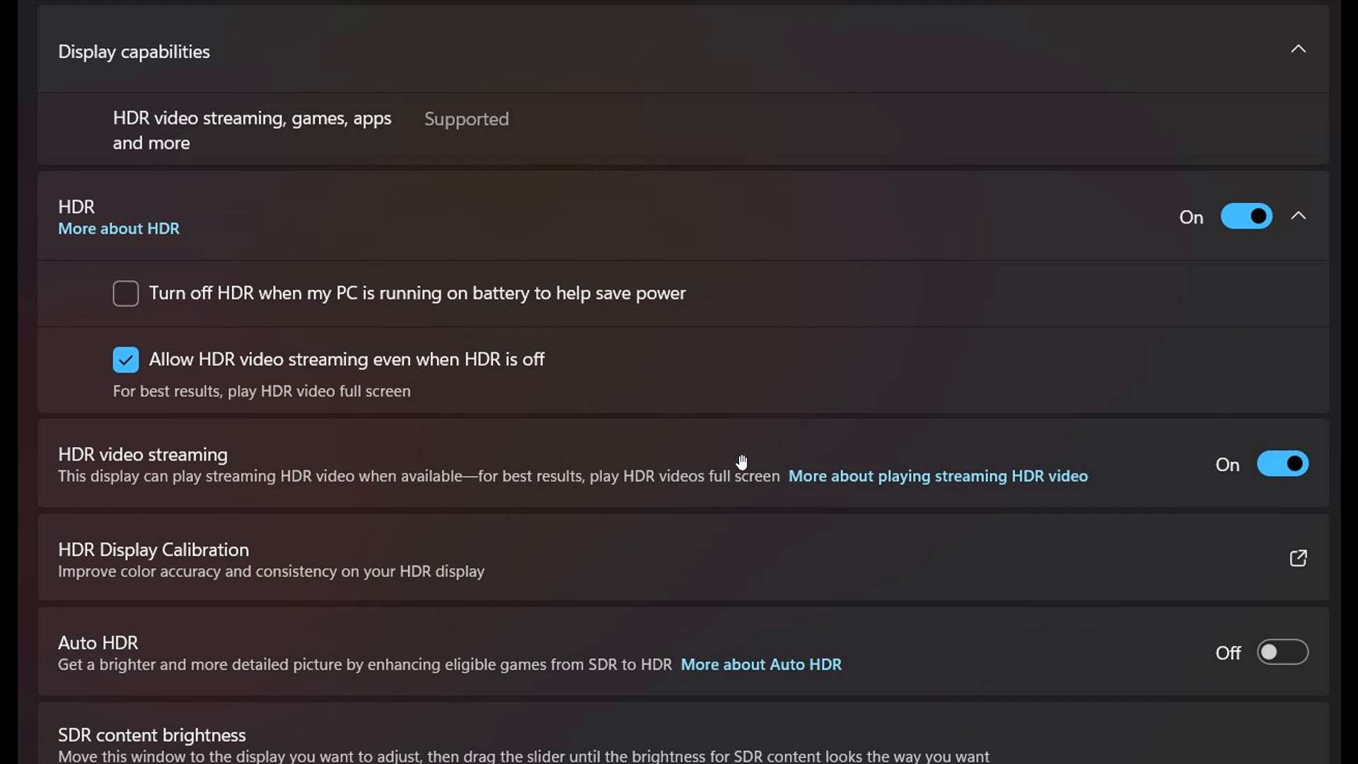
pyautogui.moveTo(685, 430)
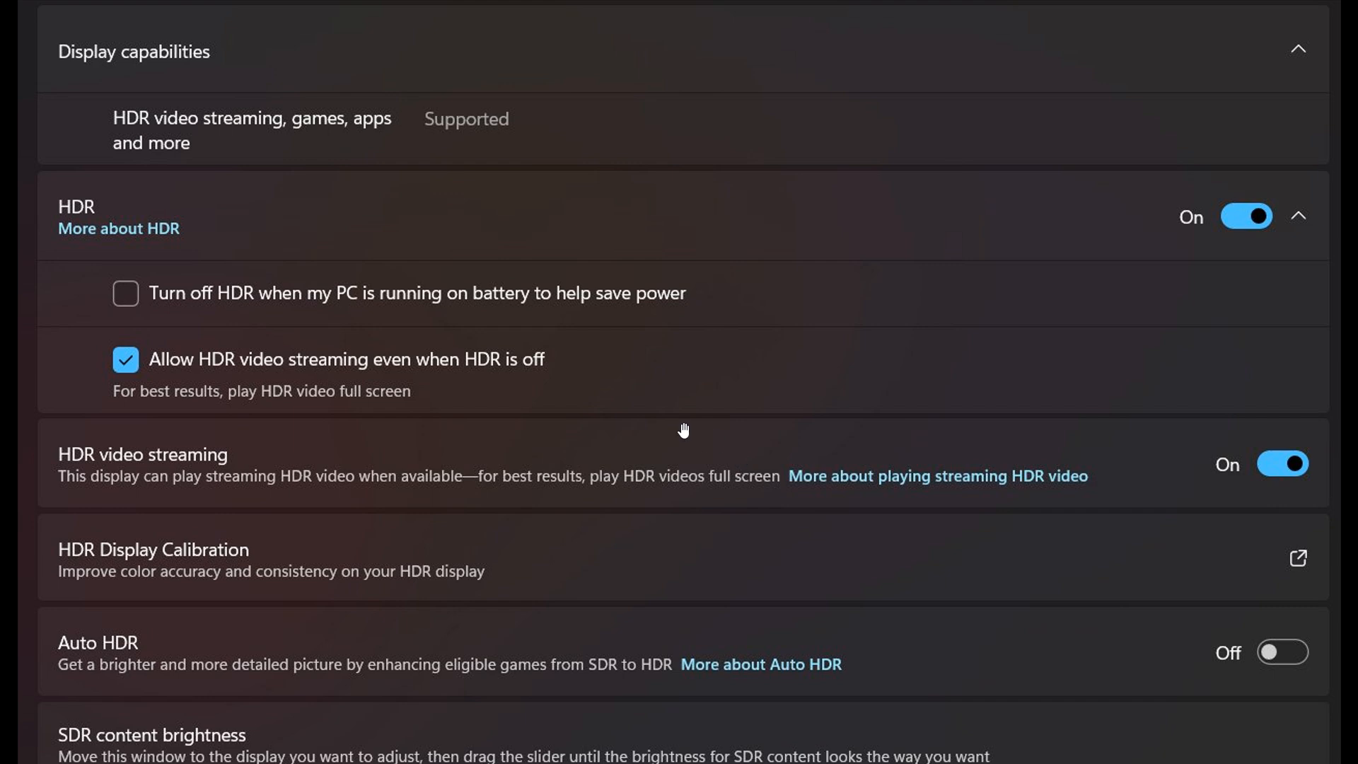
pyautogui.moveTo(186, 347)
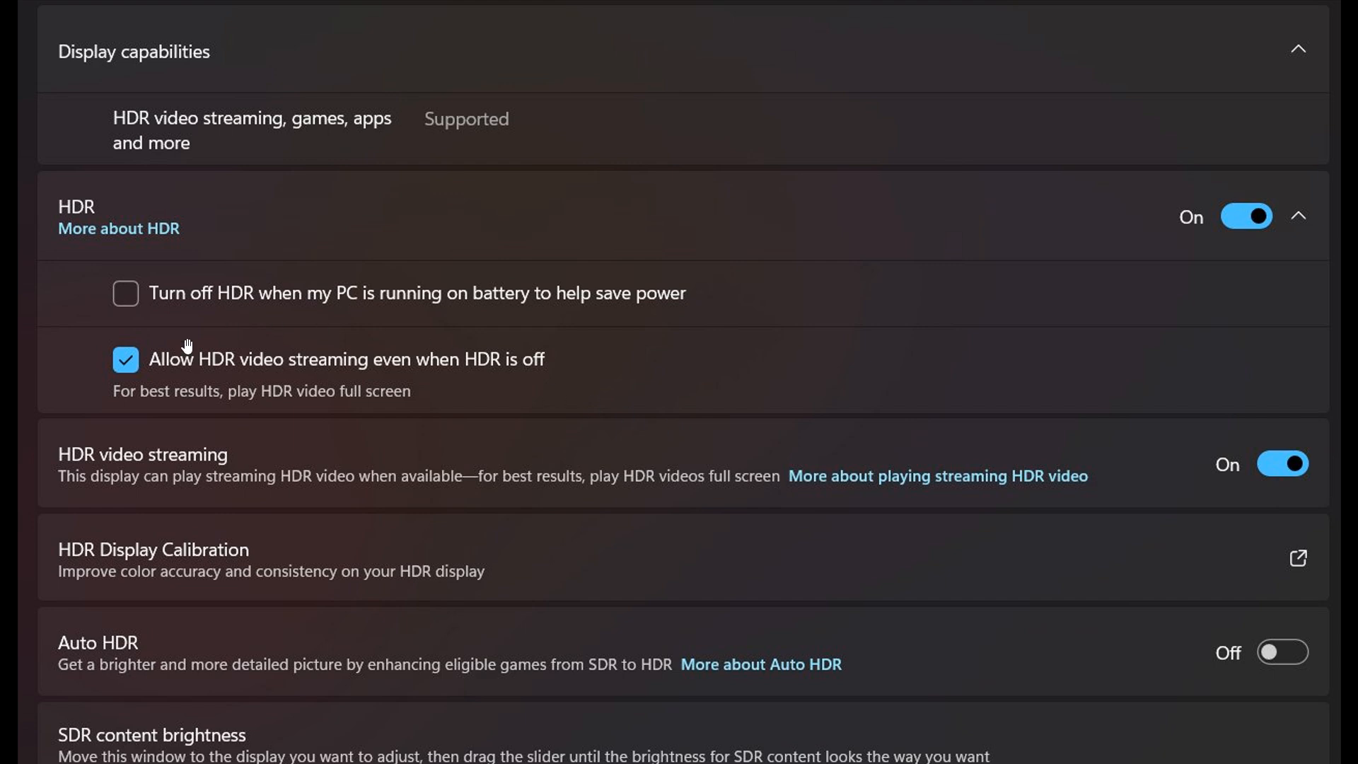
pyautogui.moveTo(253, 392)
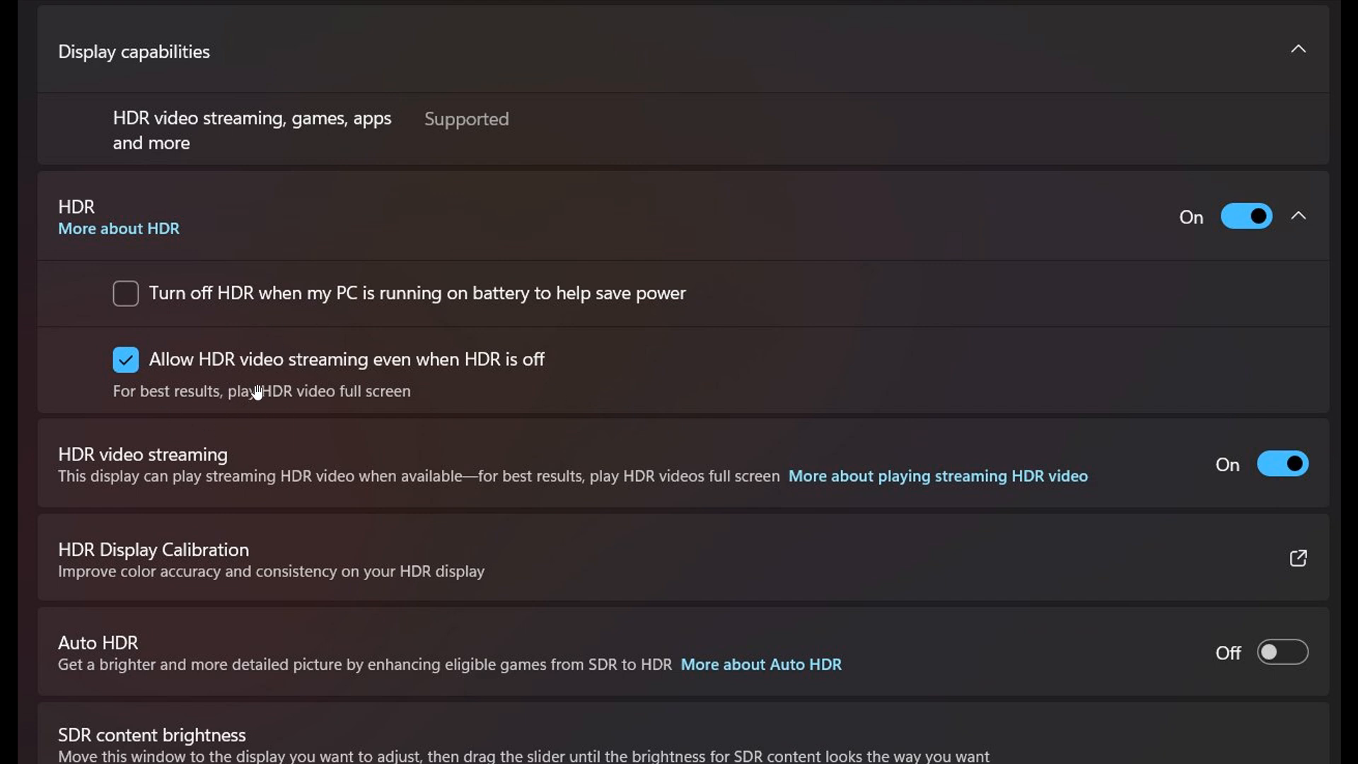
pyautogui.moveTo(505, 390)
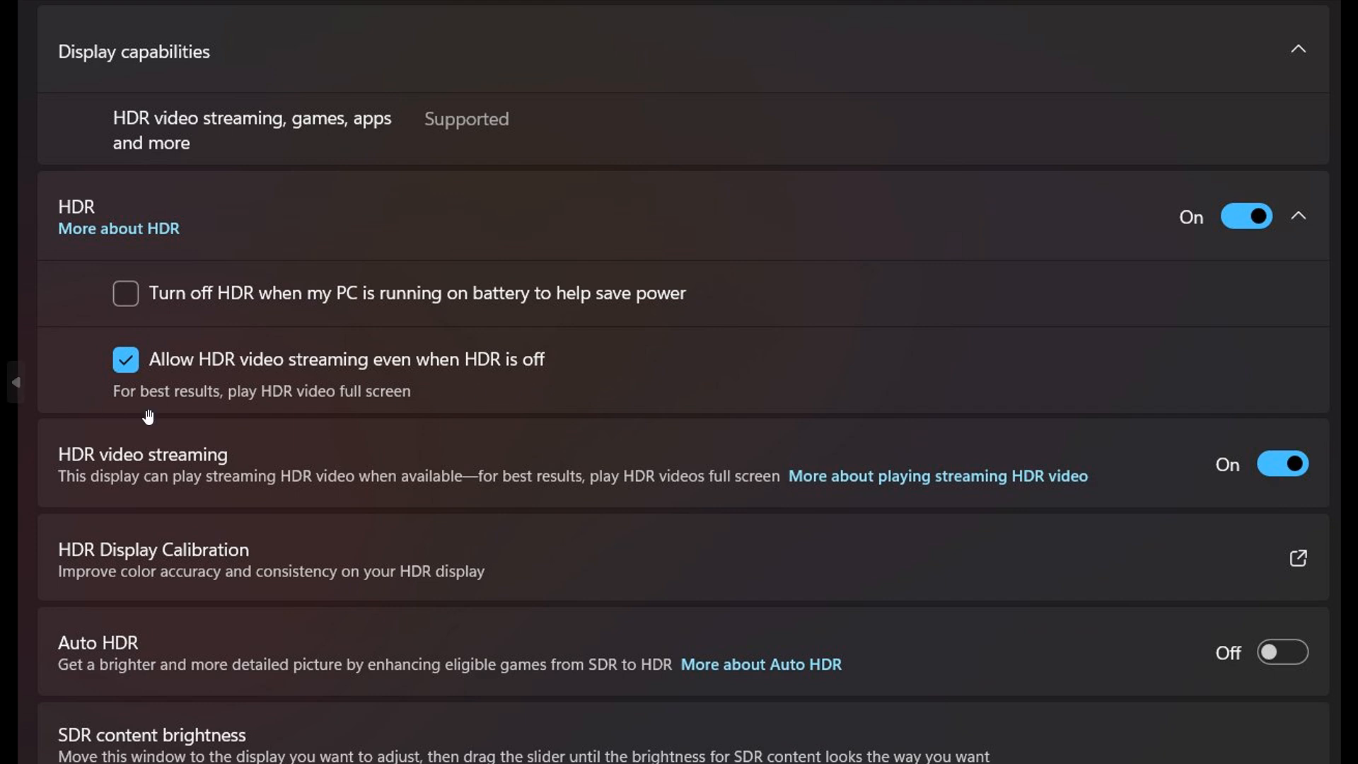
pyautogui.moveTo(241, 419)
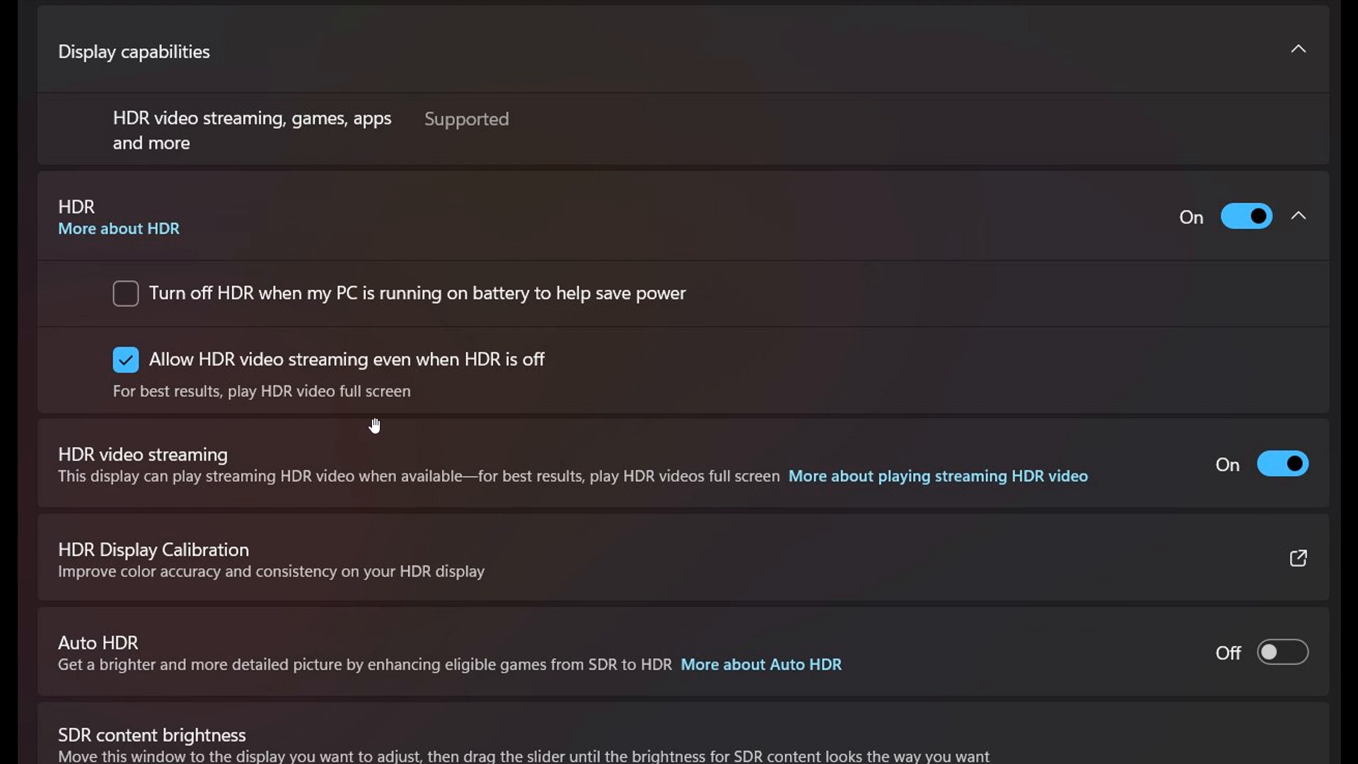
pyautogui.moveTo(389, 396)
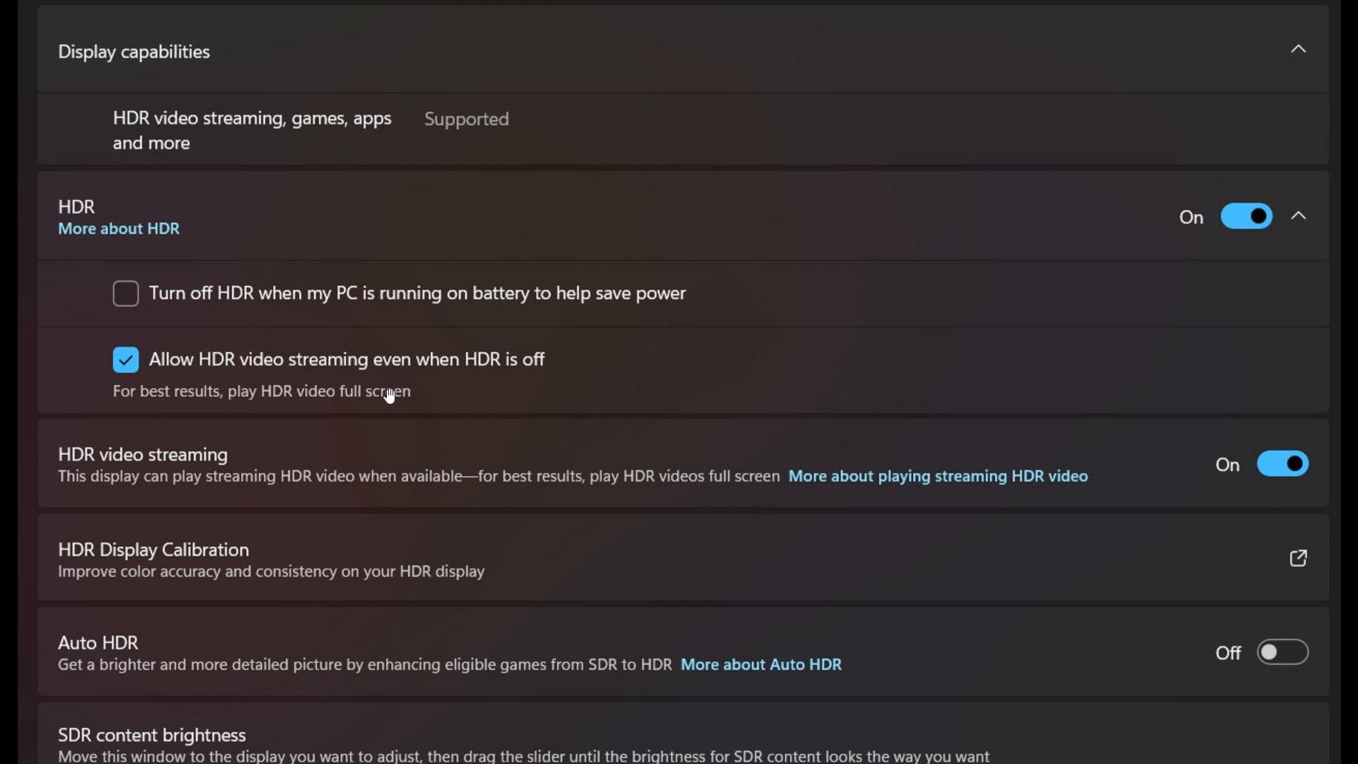
pyautogui.moveTo(233, 311)
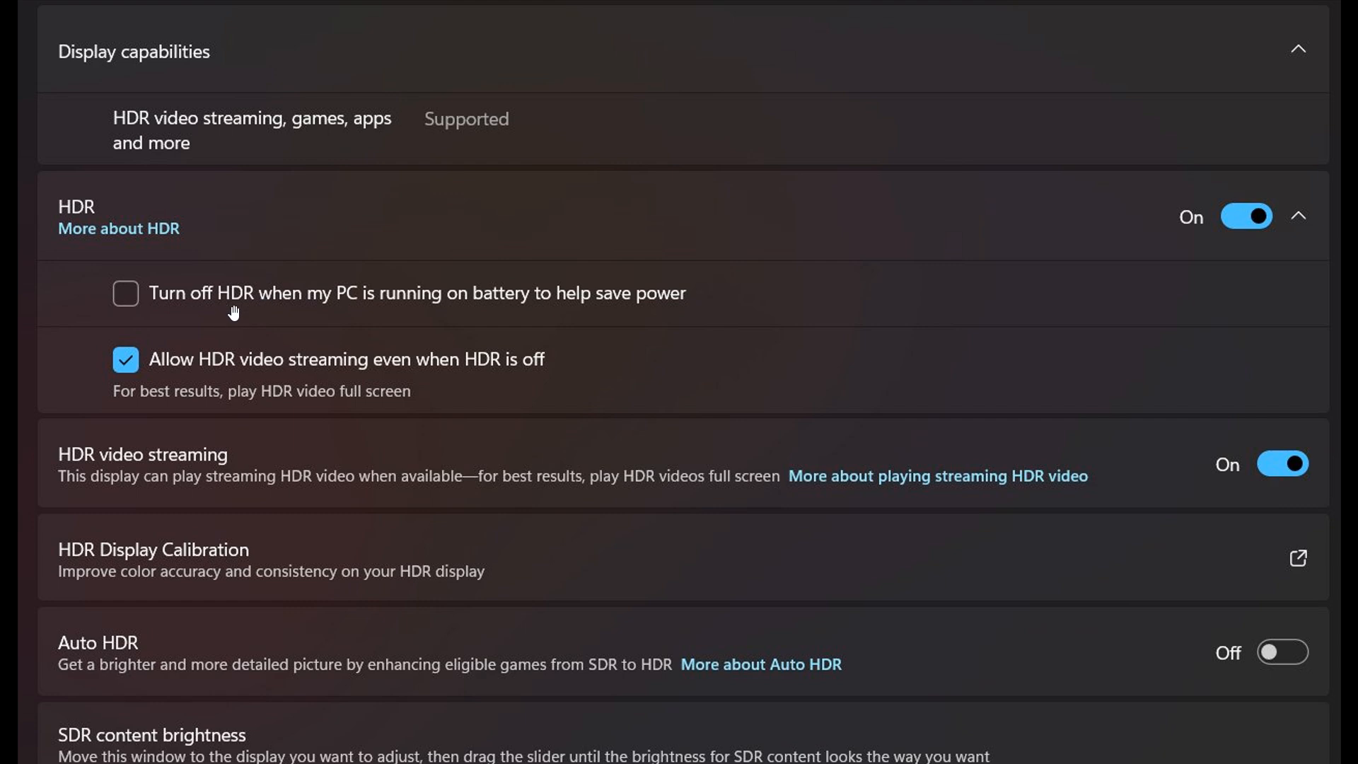
pyautogui.moveTo(543, 330)
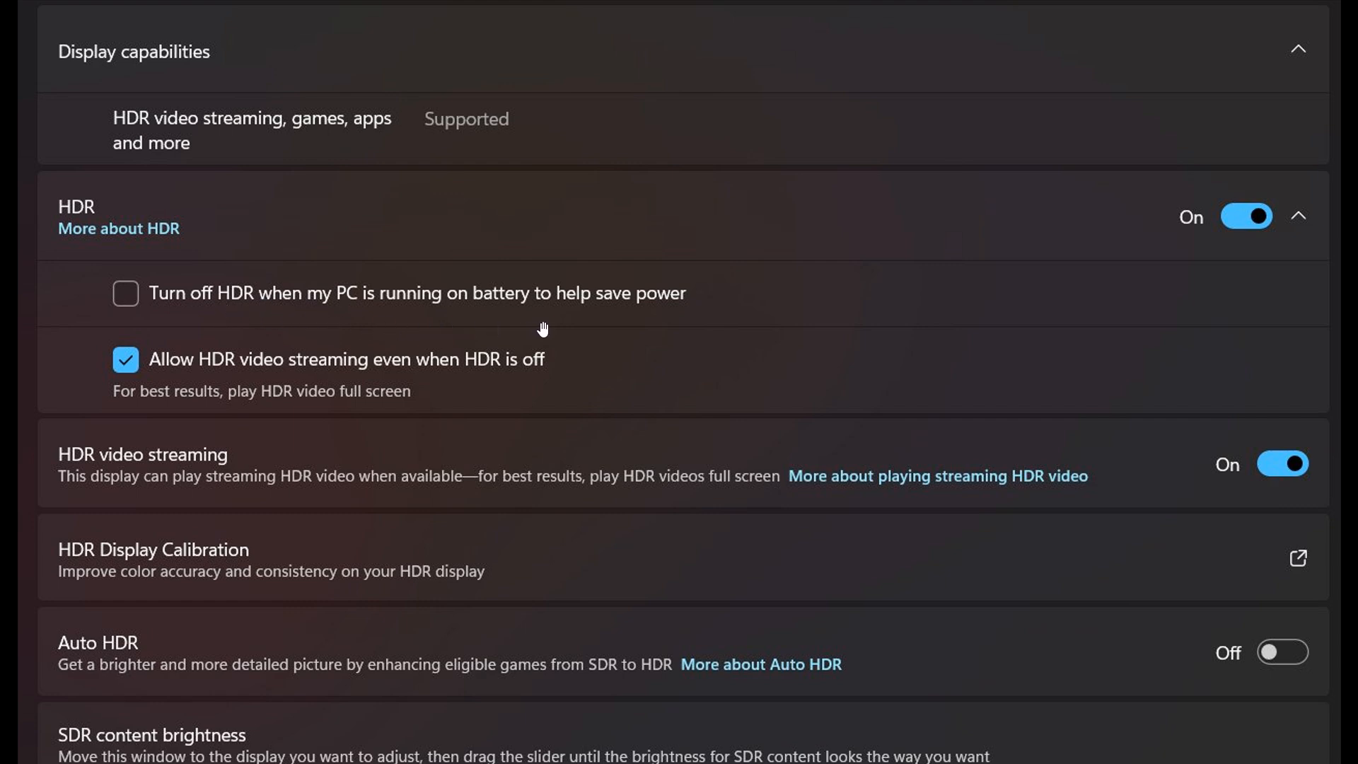
pyautogui.moveTo(395, 366)
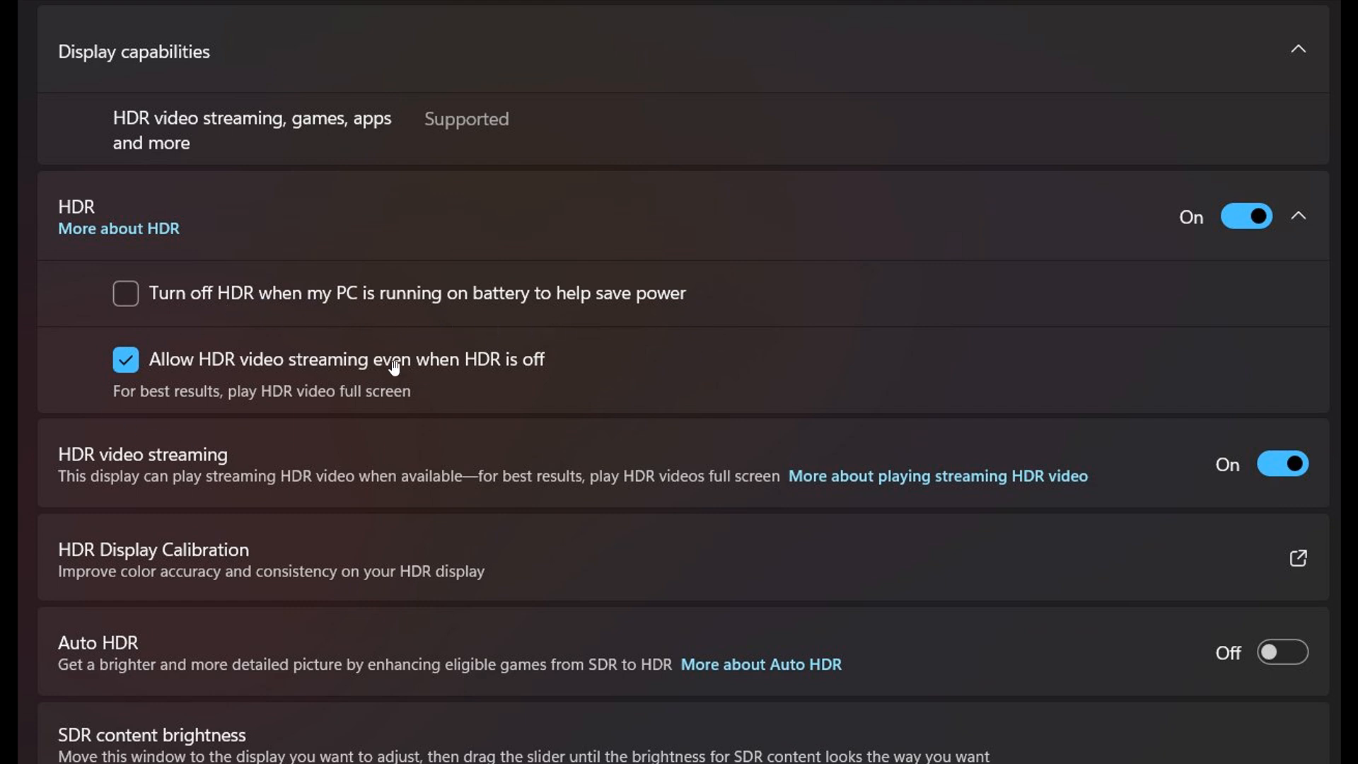
pyautogui.moveTo(311, 413)
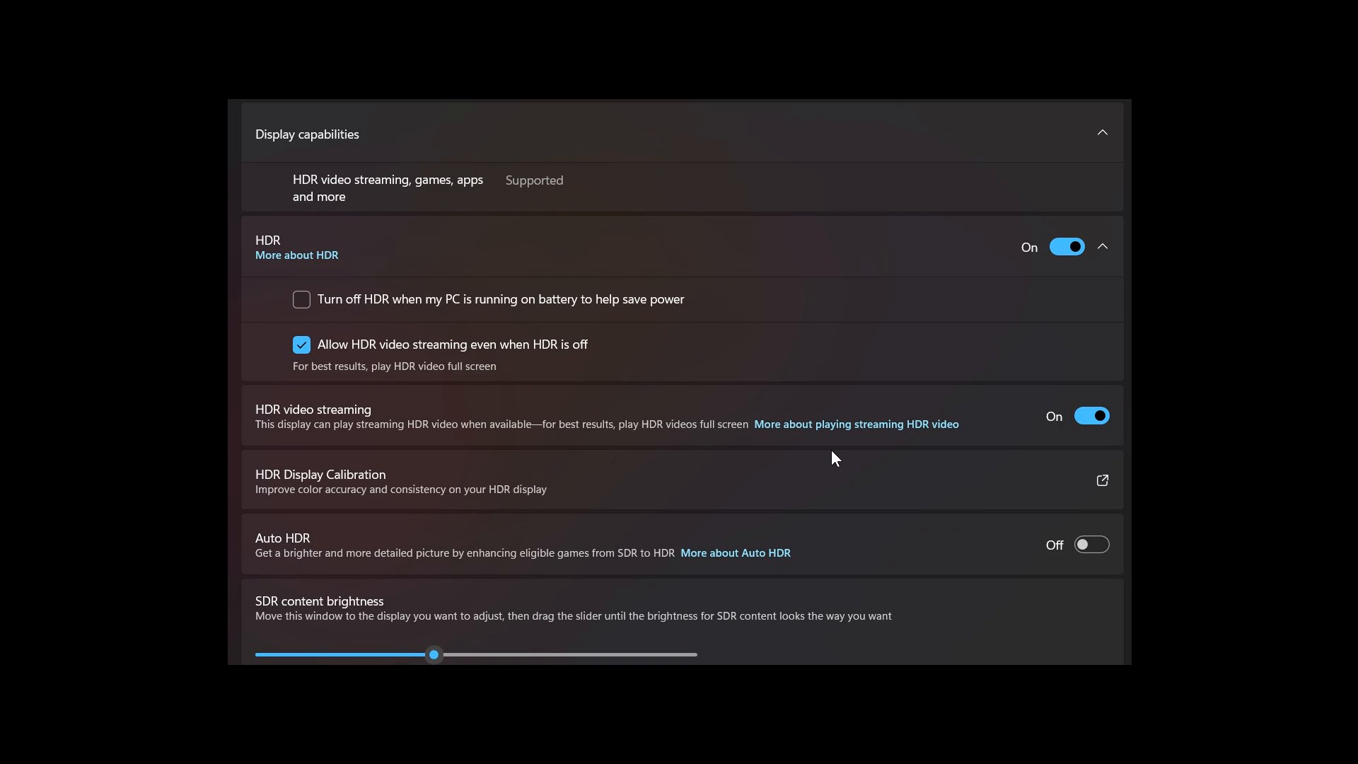
pyautogui.moveTo(409, 373)
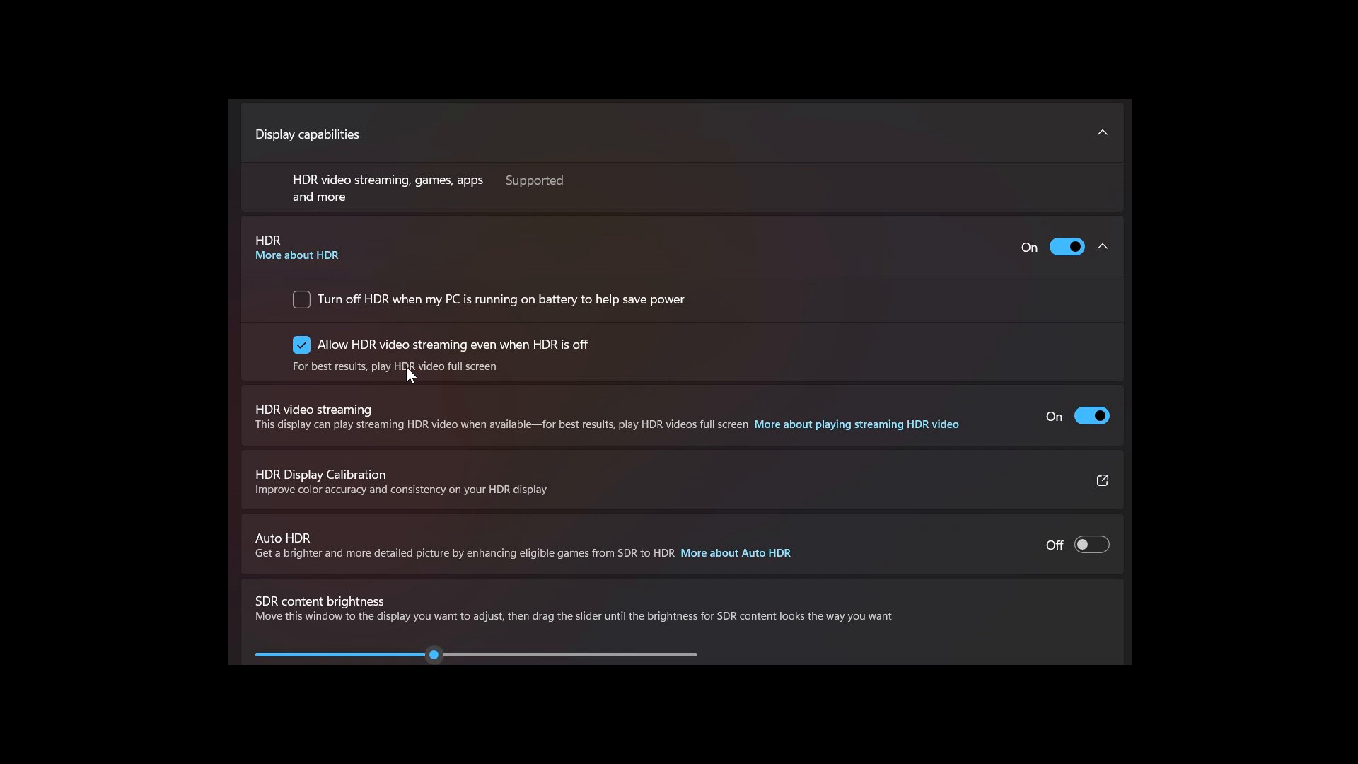
pyautogui.moveTo(392, 301)
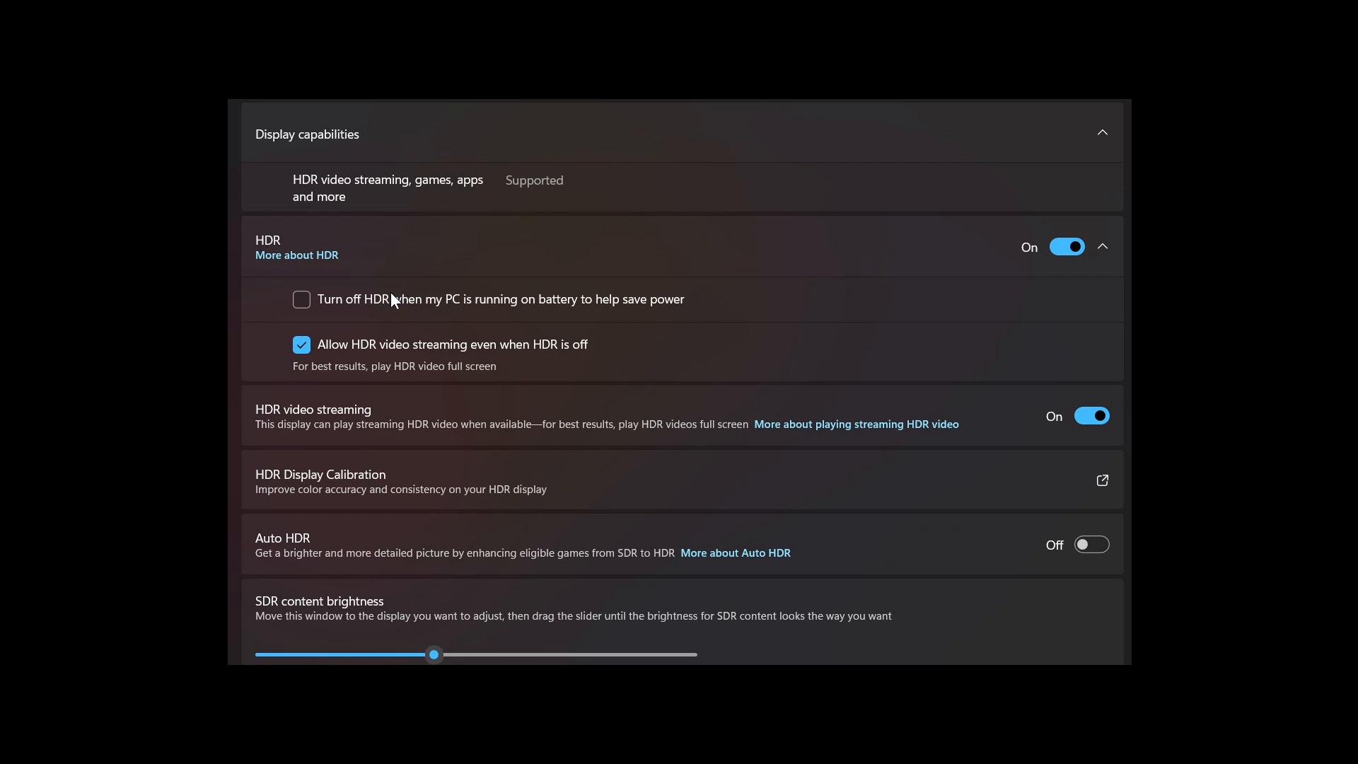
pyautogui.moveTo(237, 170)
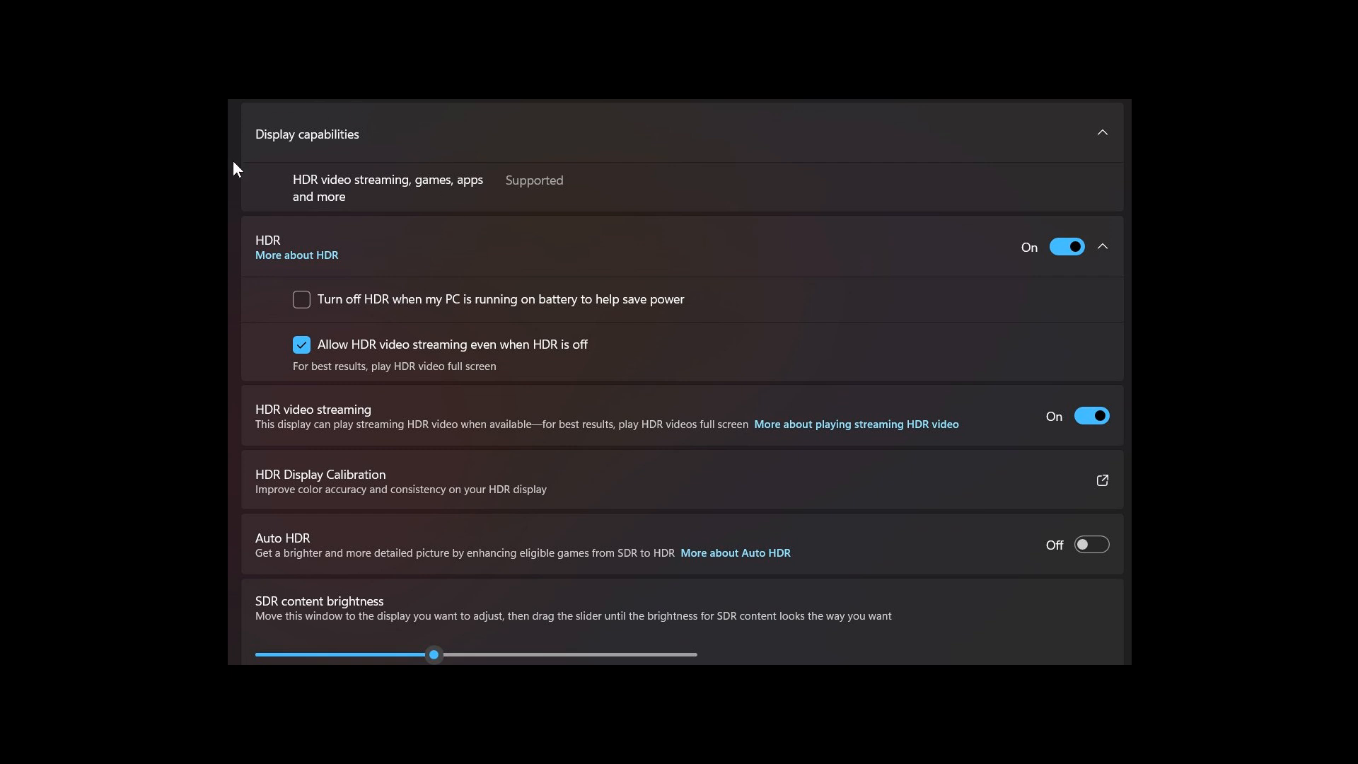
pyautogui.moveTo(425, 274)
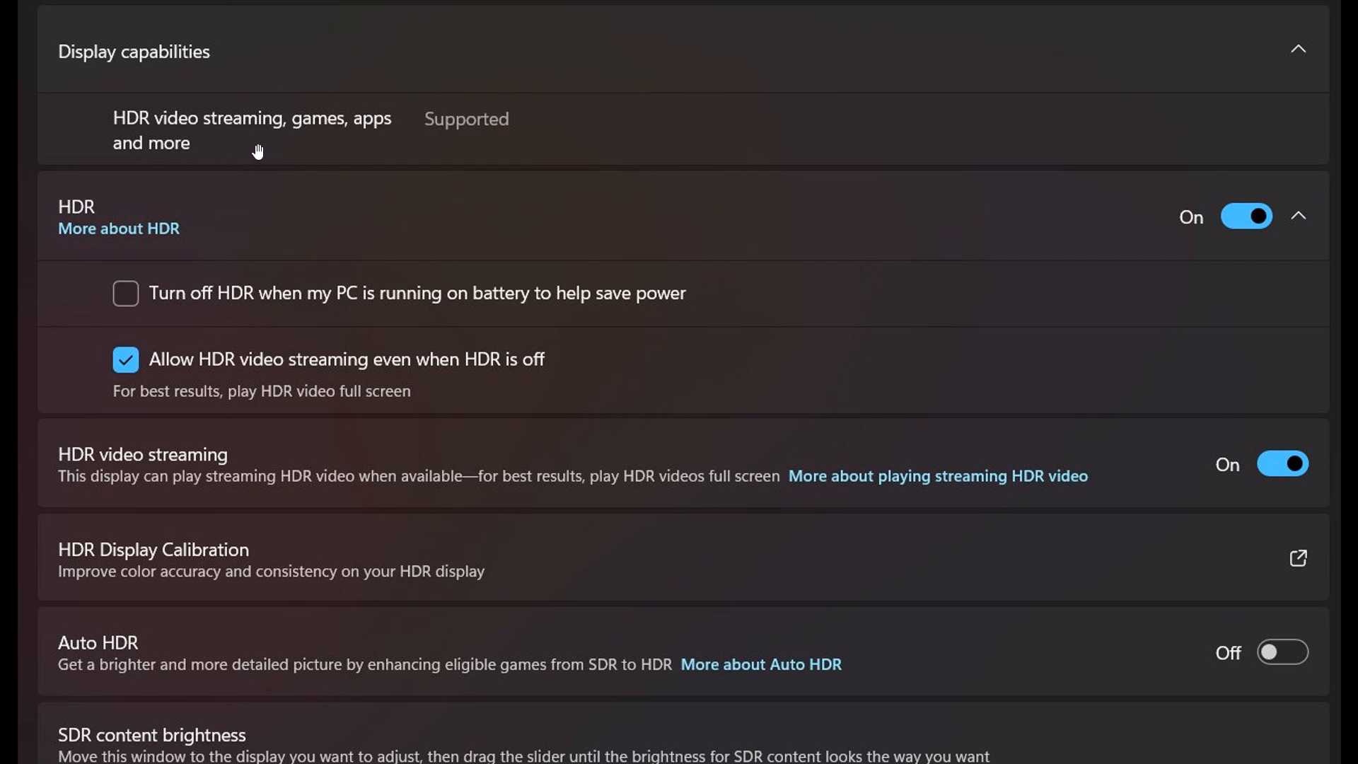
pyautogui.moveTo(202, 160)
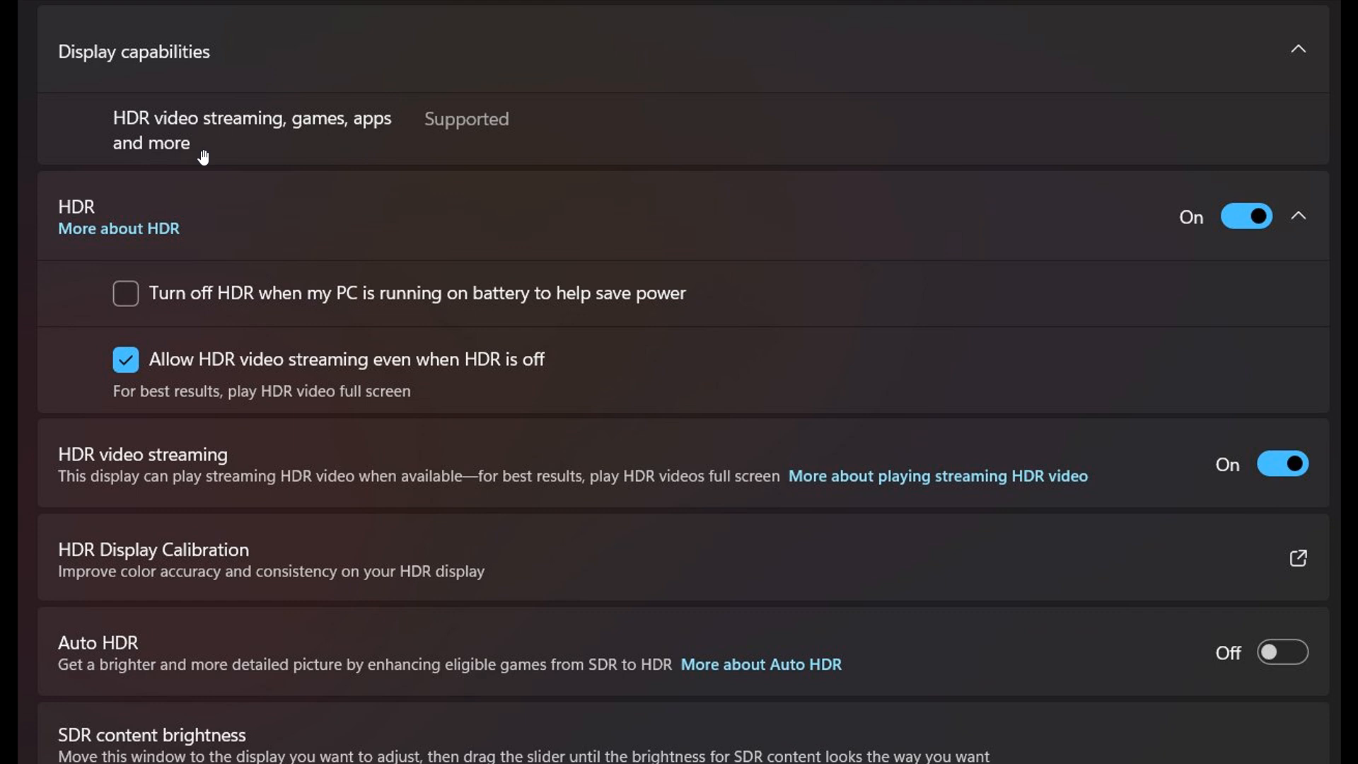
pyautogui.moveTo(464, 220)
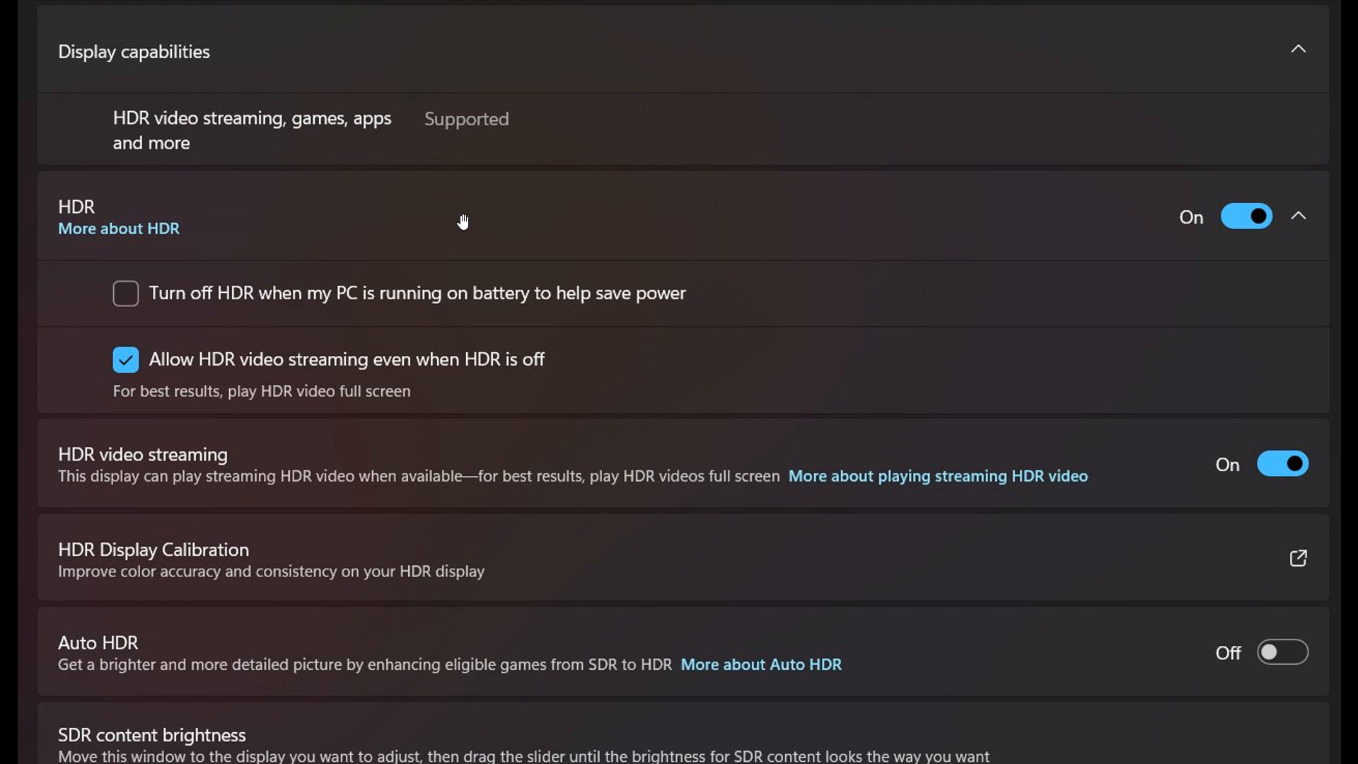
pyautogui.moveTo(436, 205)
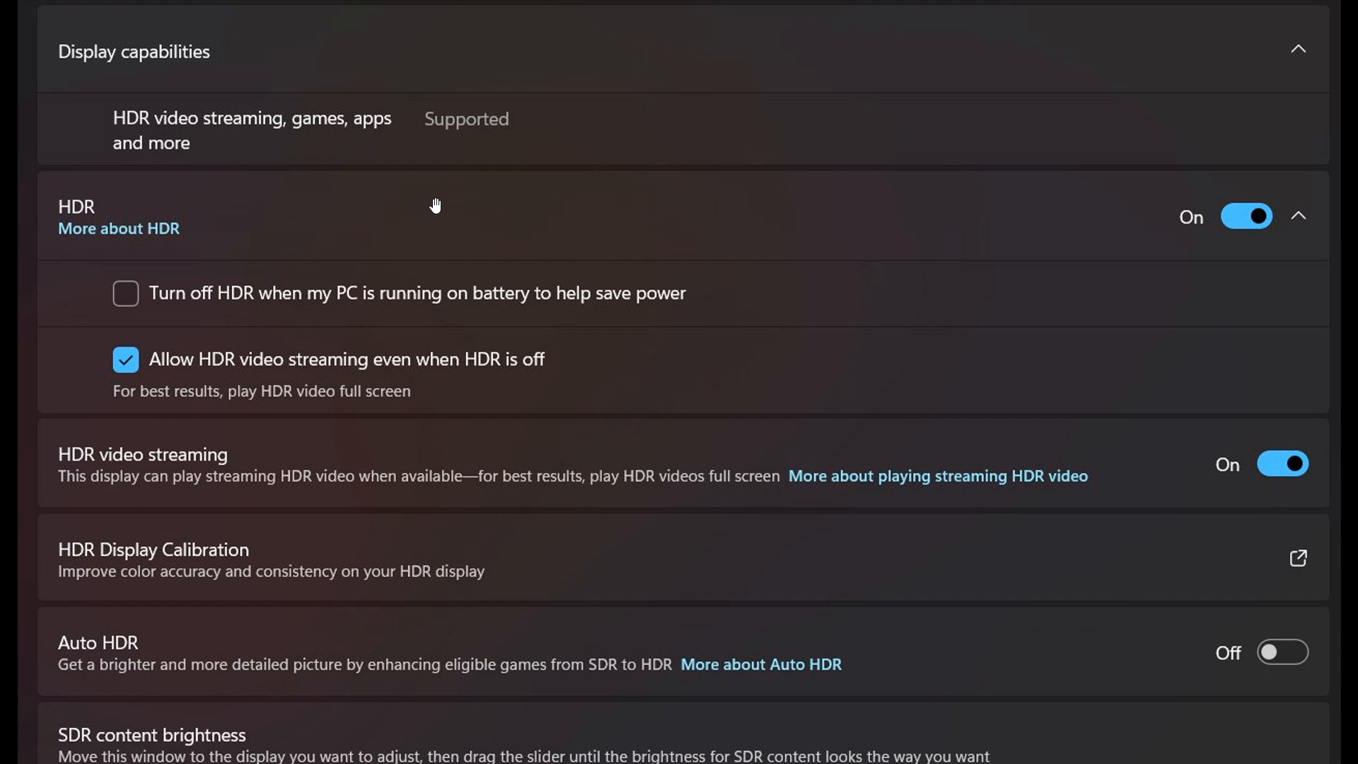
pyautogui.moveTo(538, 437)
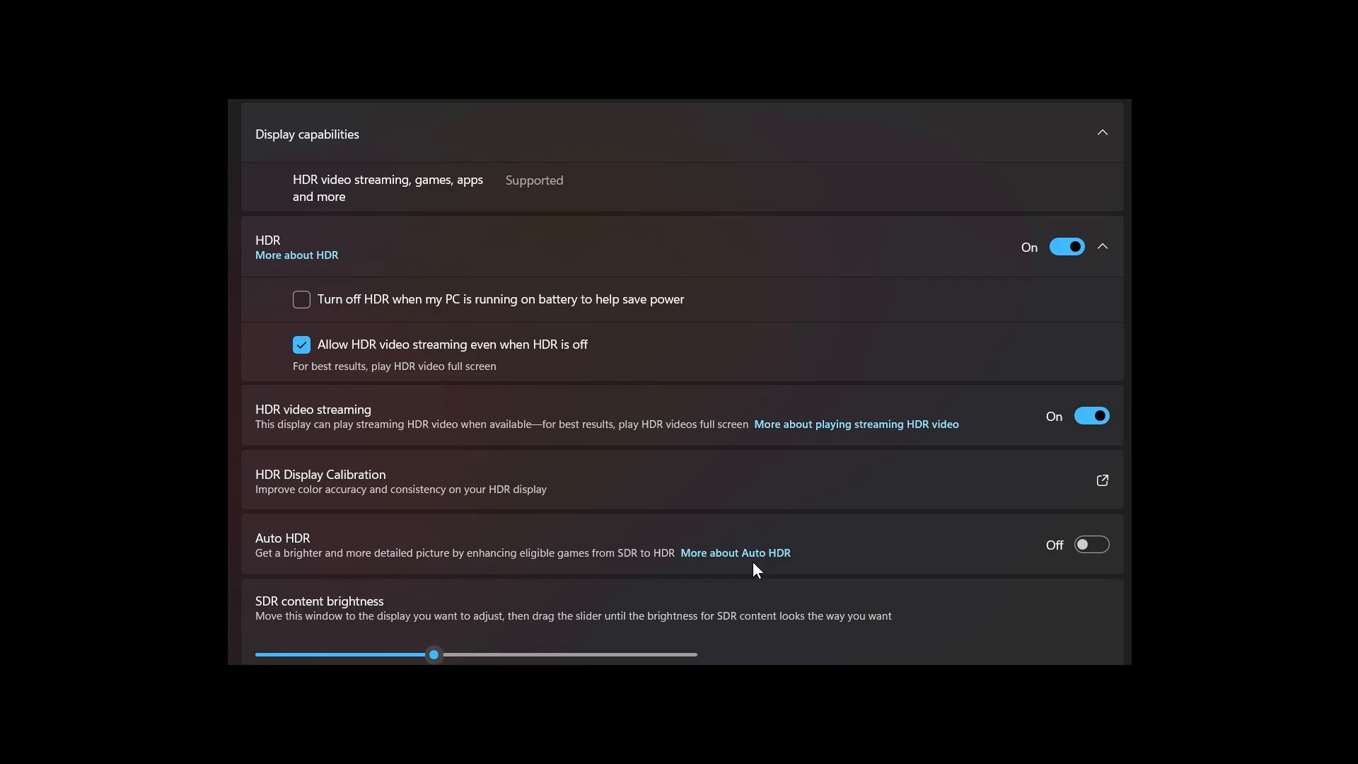
pyautogui.moveTo(1236, 305)
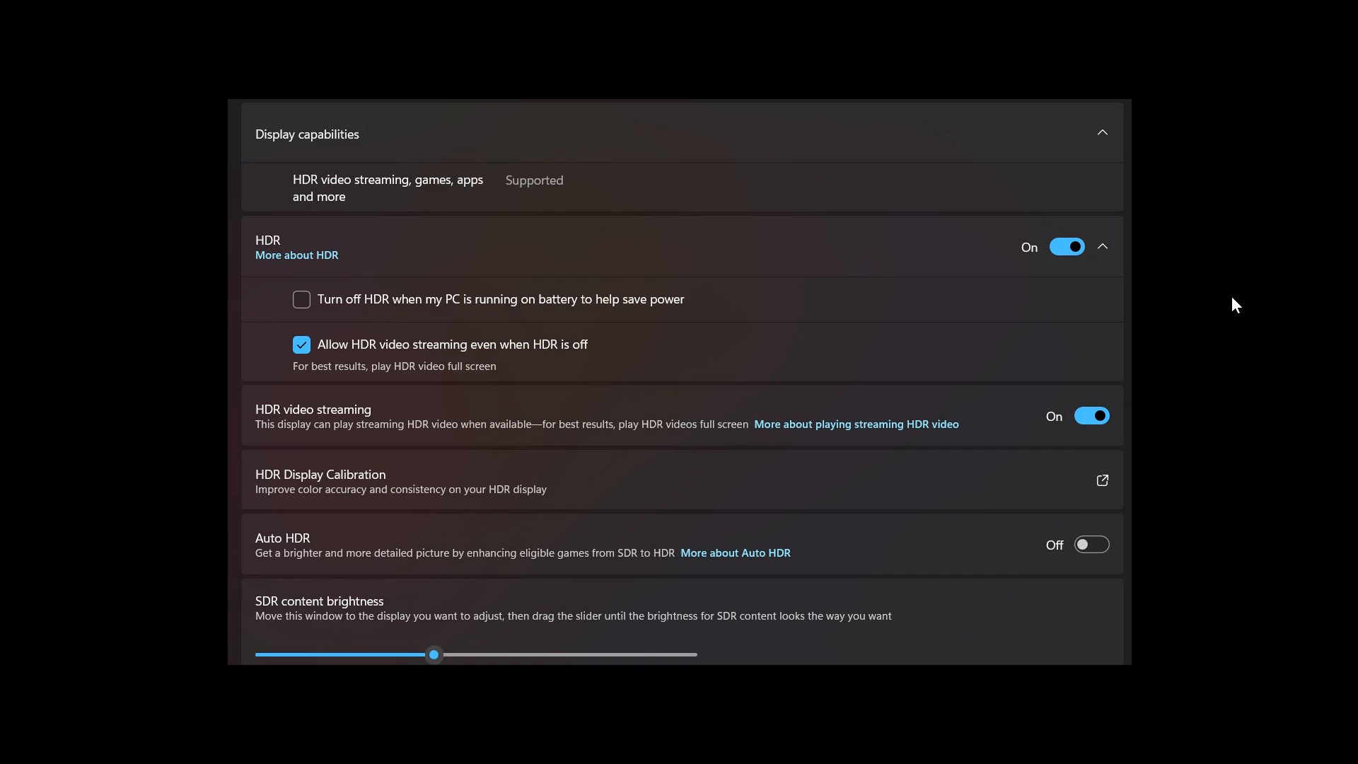